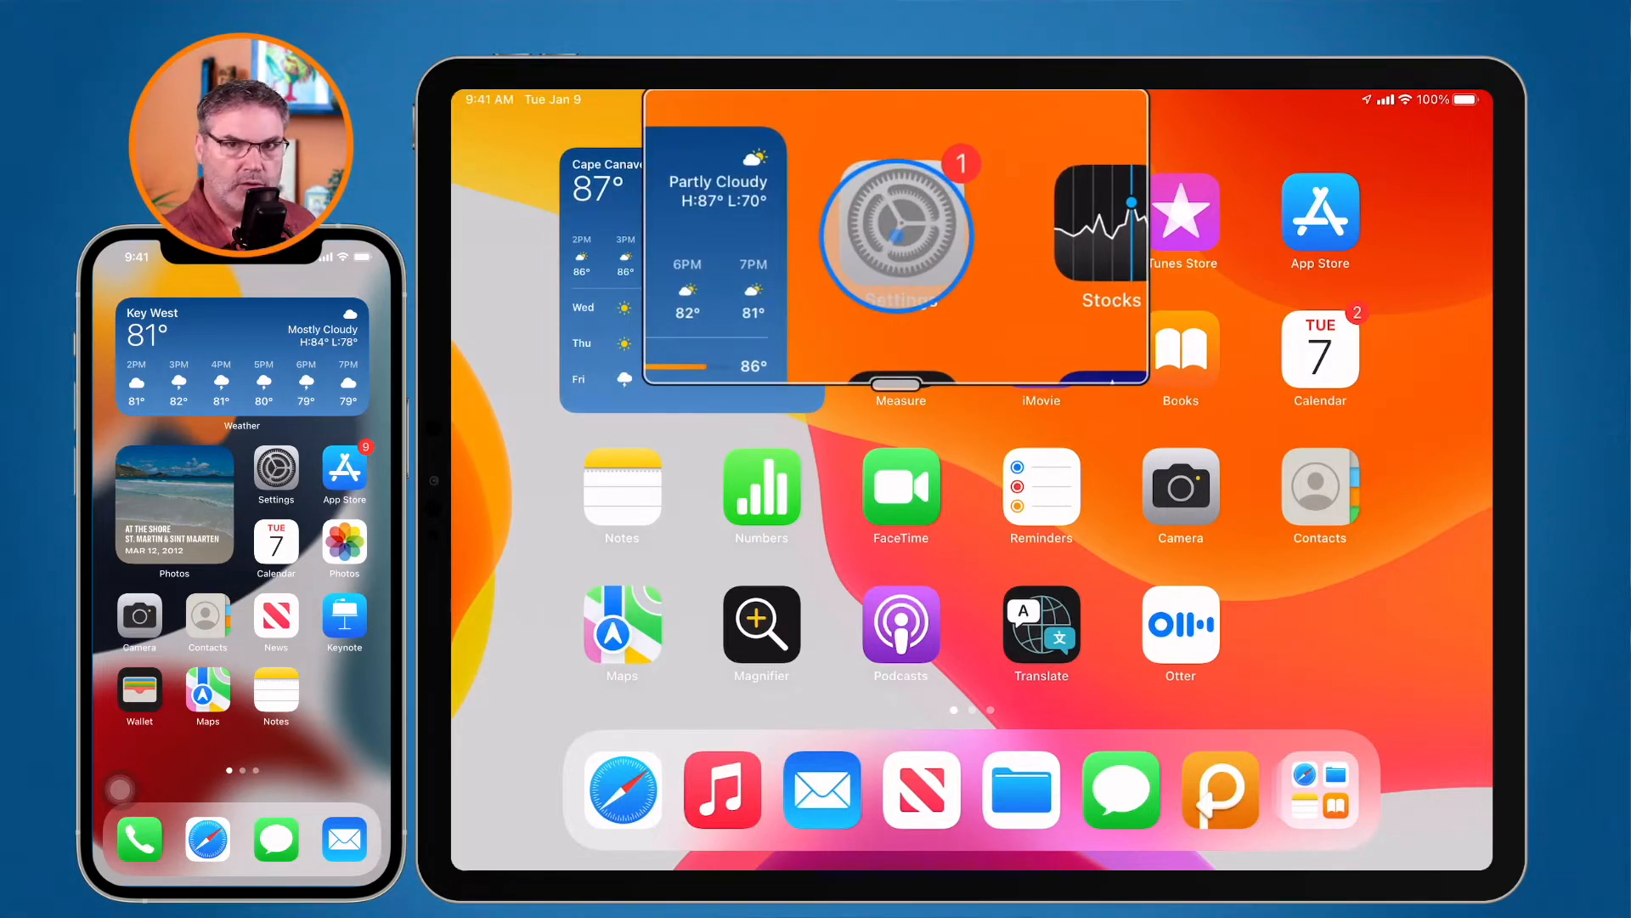
Step: On the iPad, go through Privacy, Location Services and System Services to Significant Locations
click(898, 235)
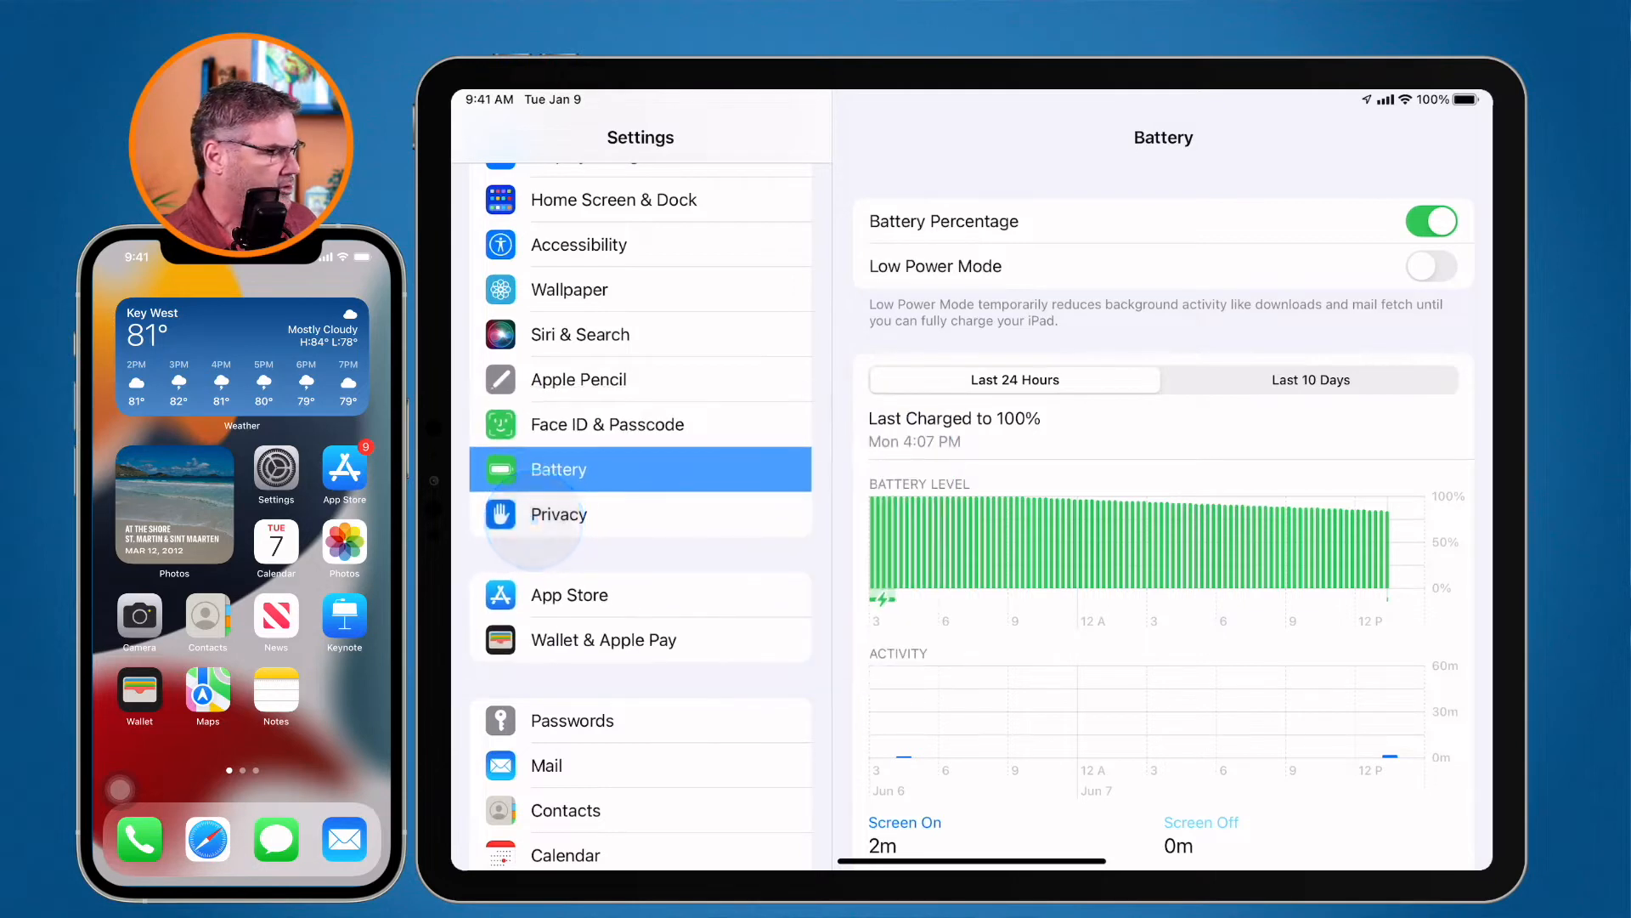
click(559, 514)
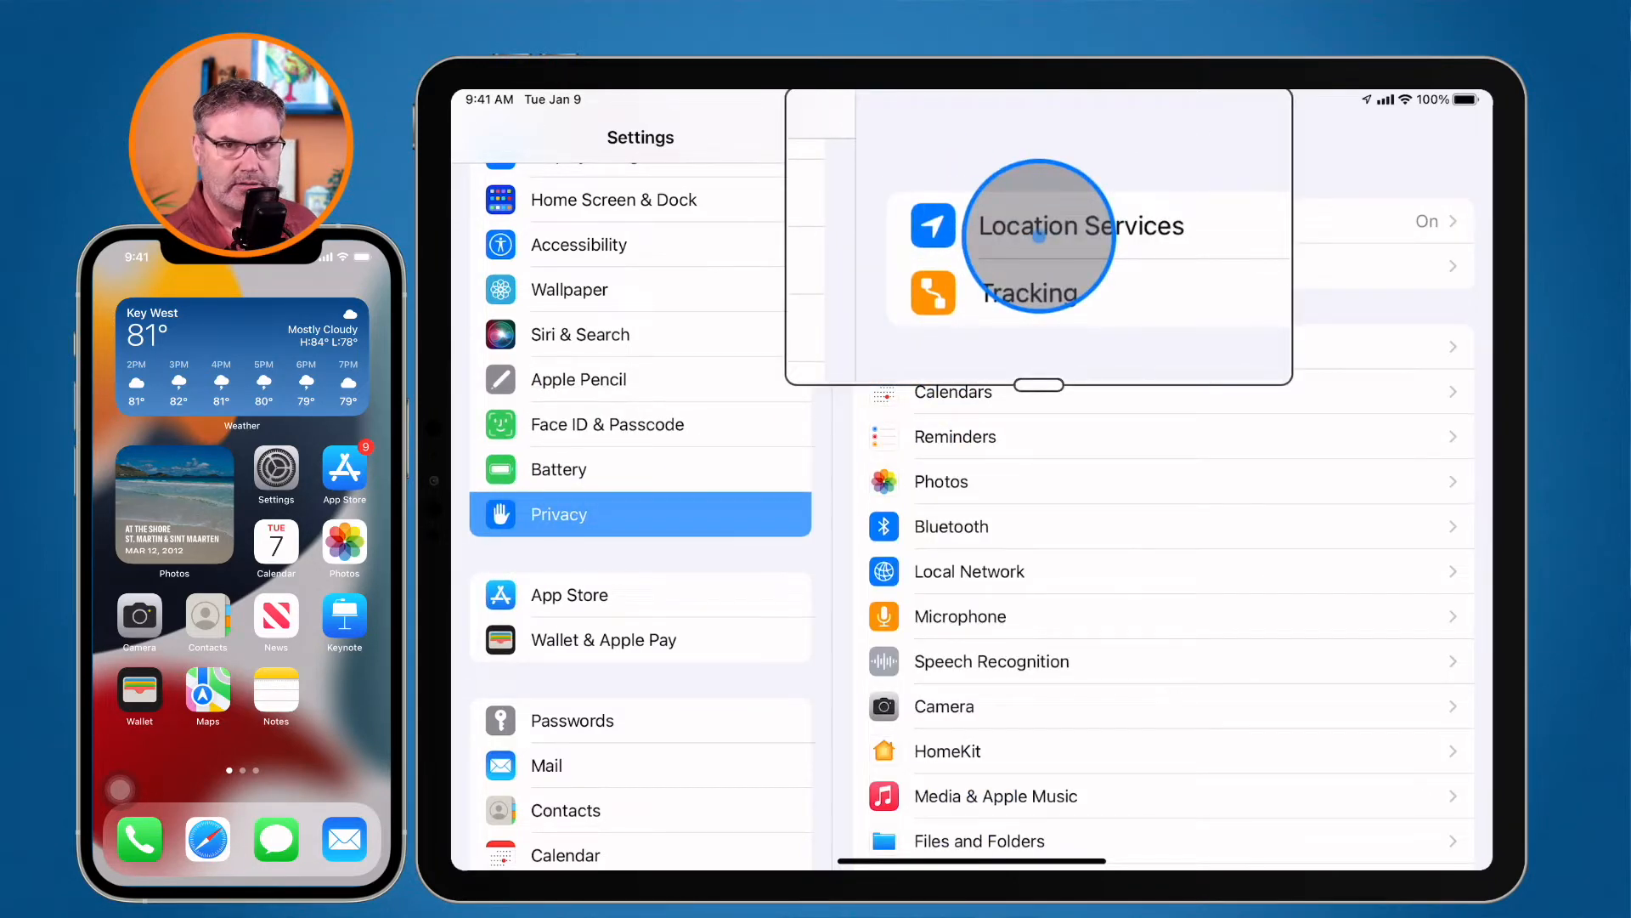
click(1038, 237)
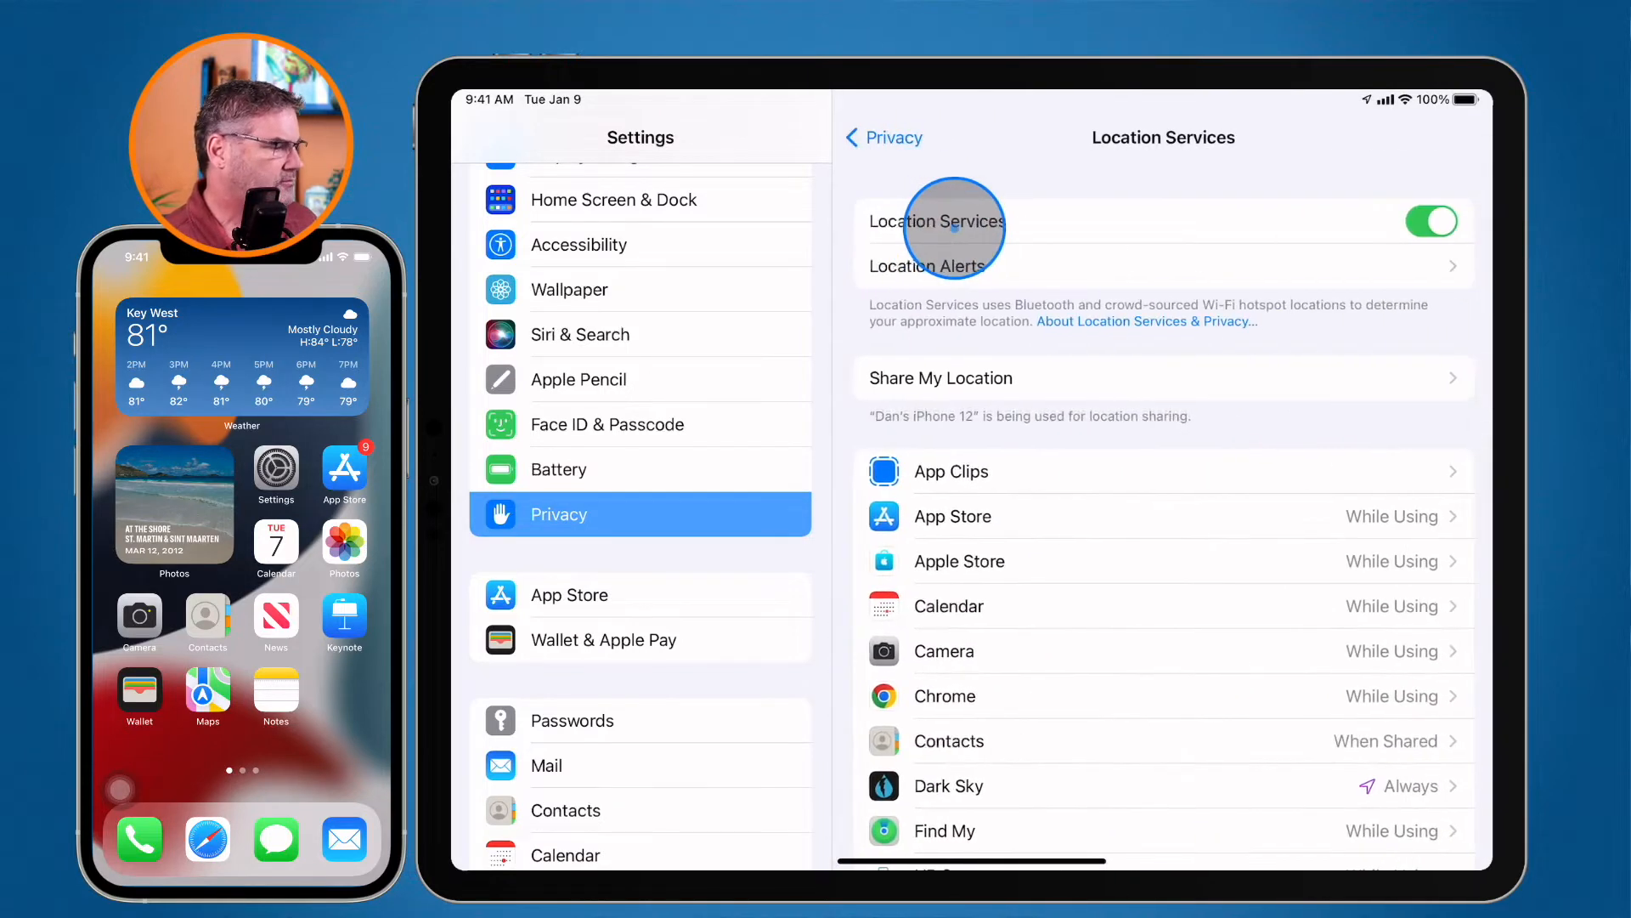
scroll(down, 3)
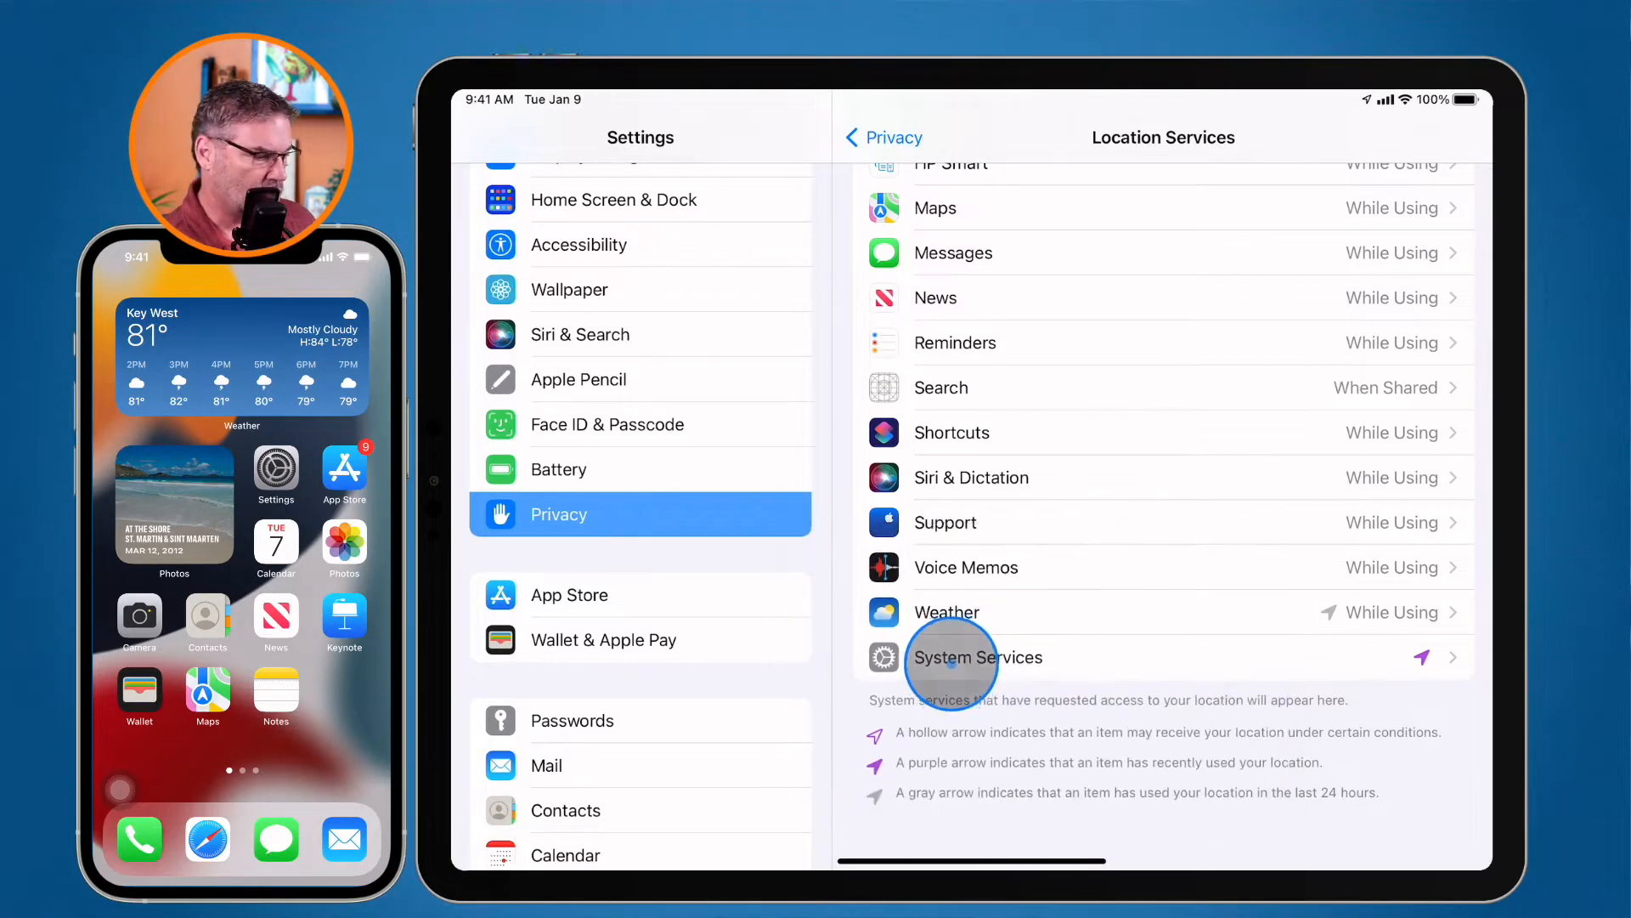
click(951, 657)
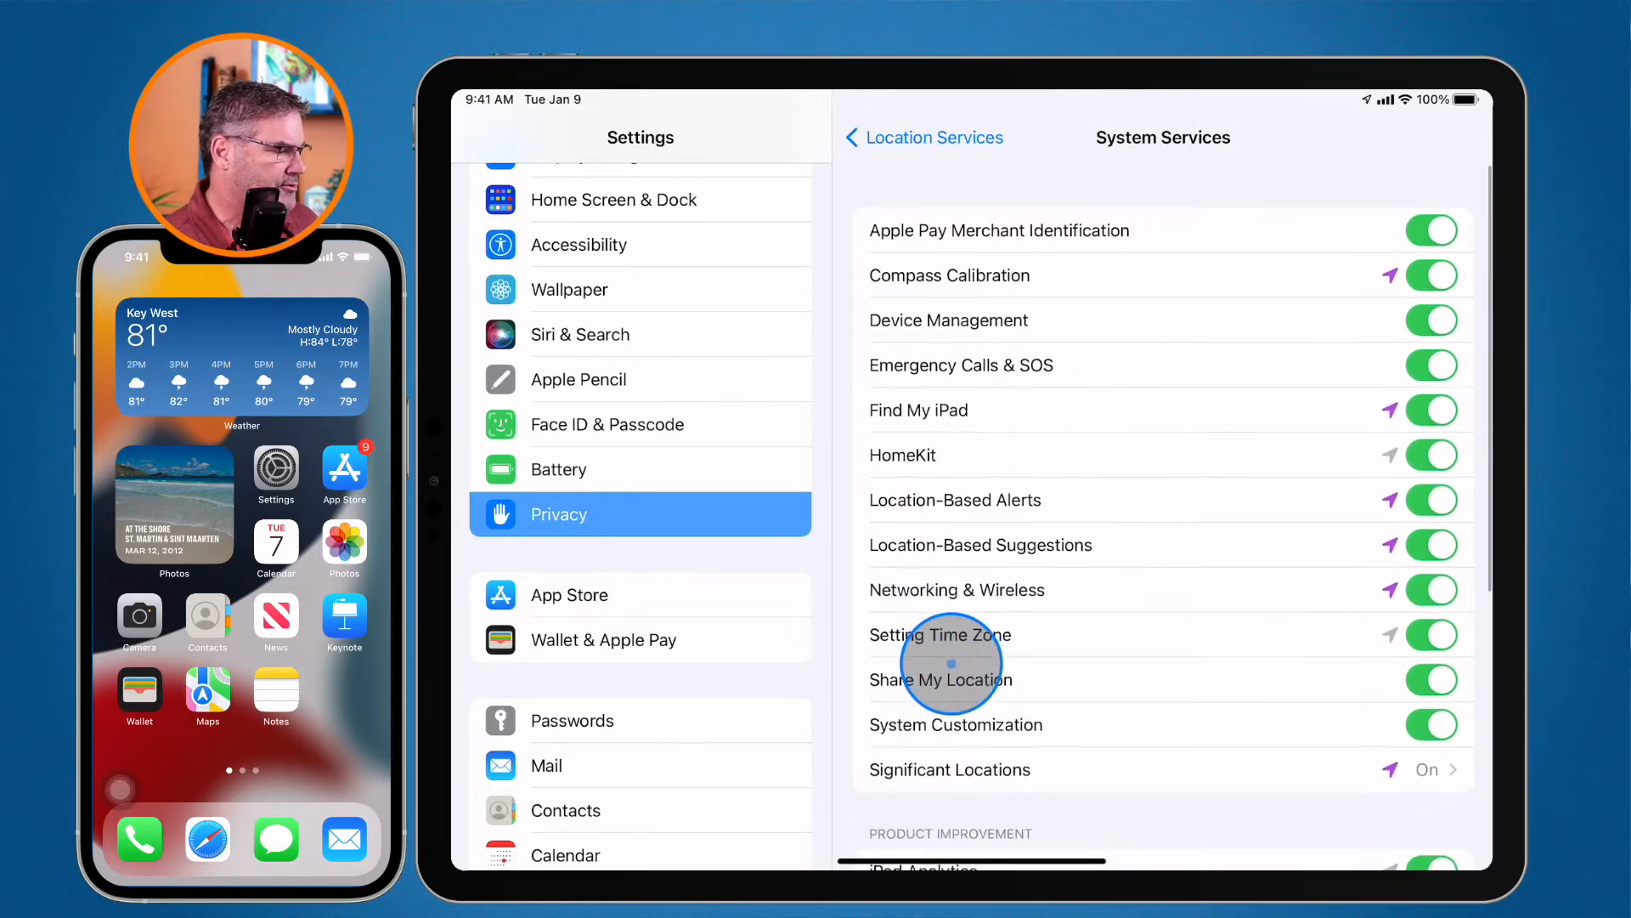
scroll(down, 3)
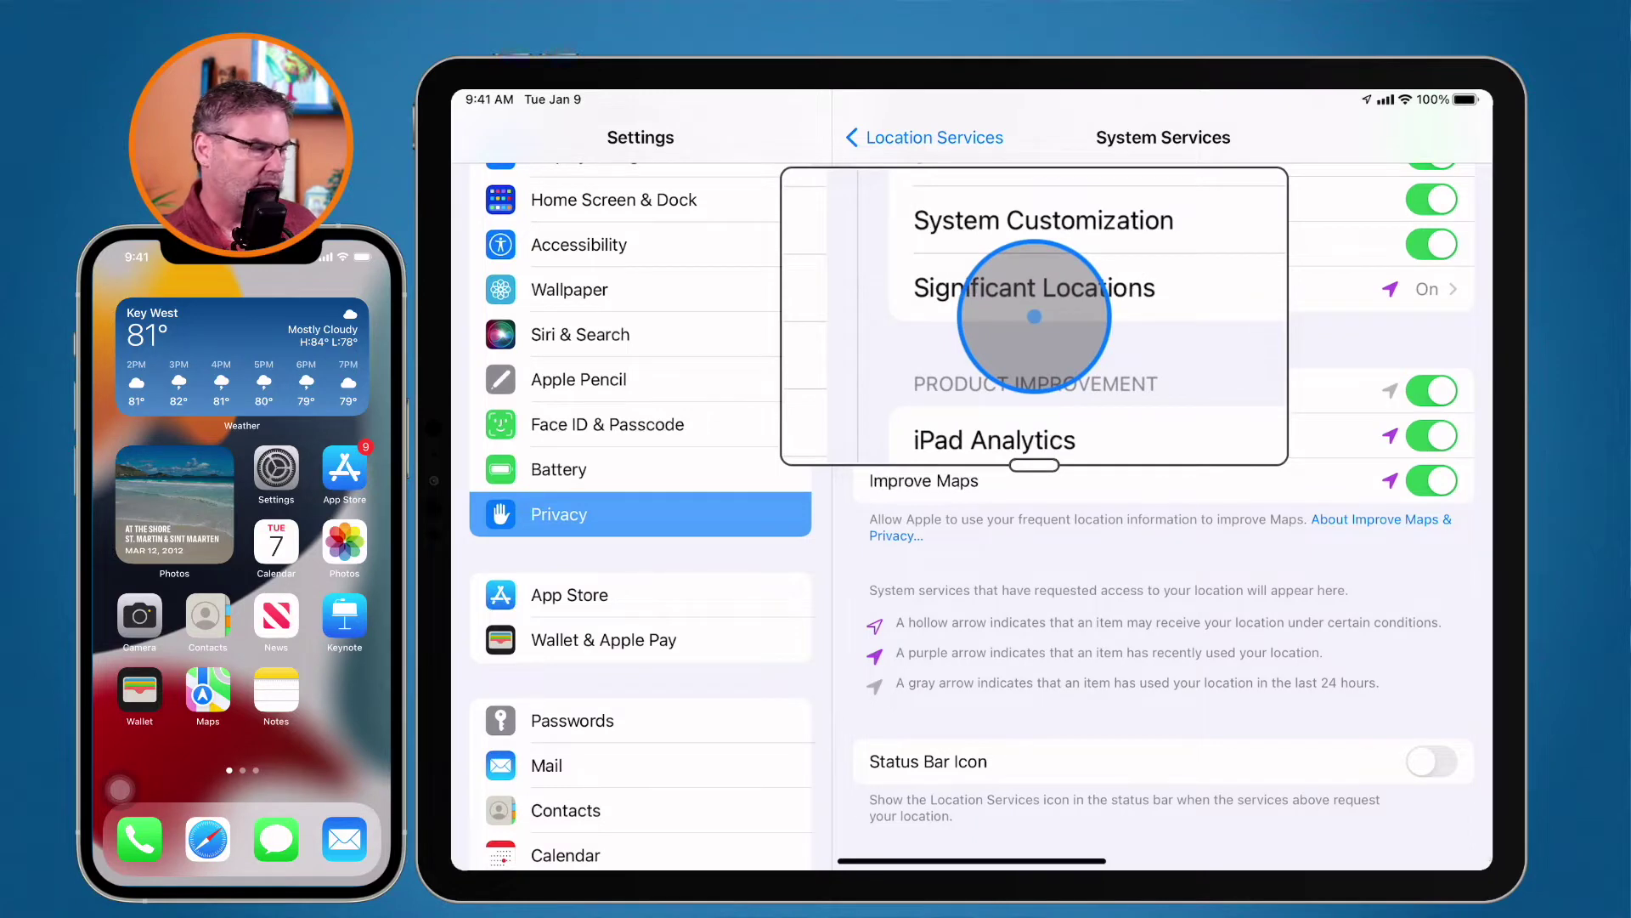
click(1035, 287)
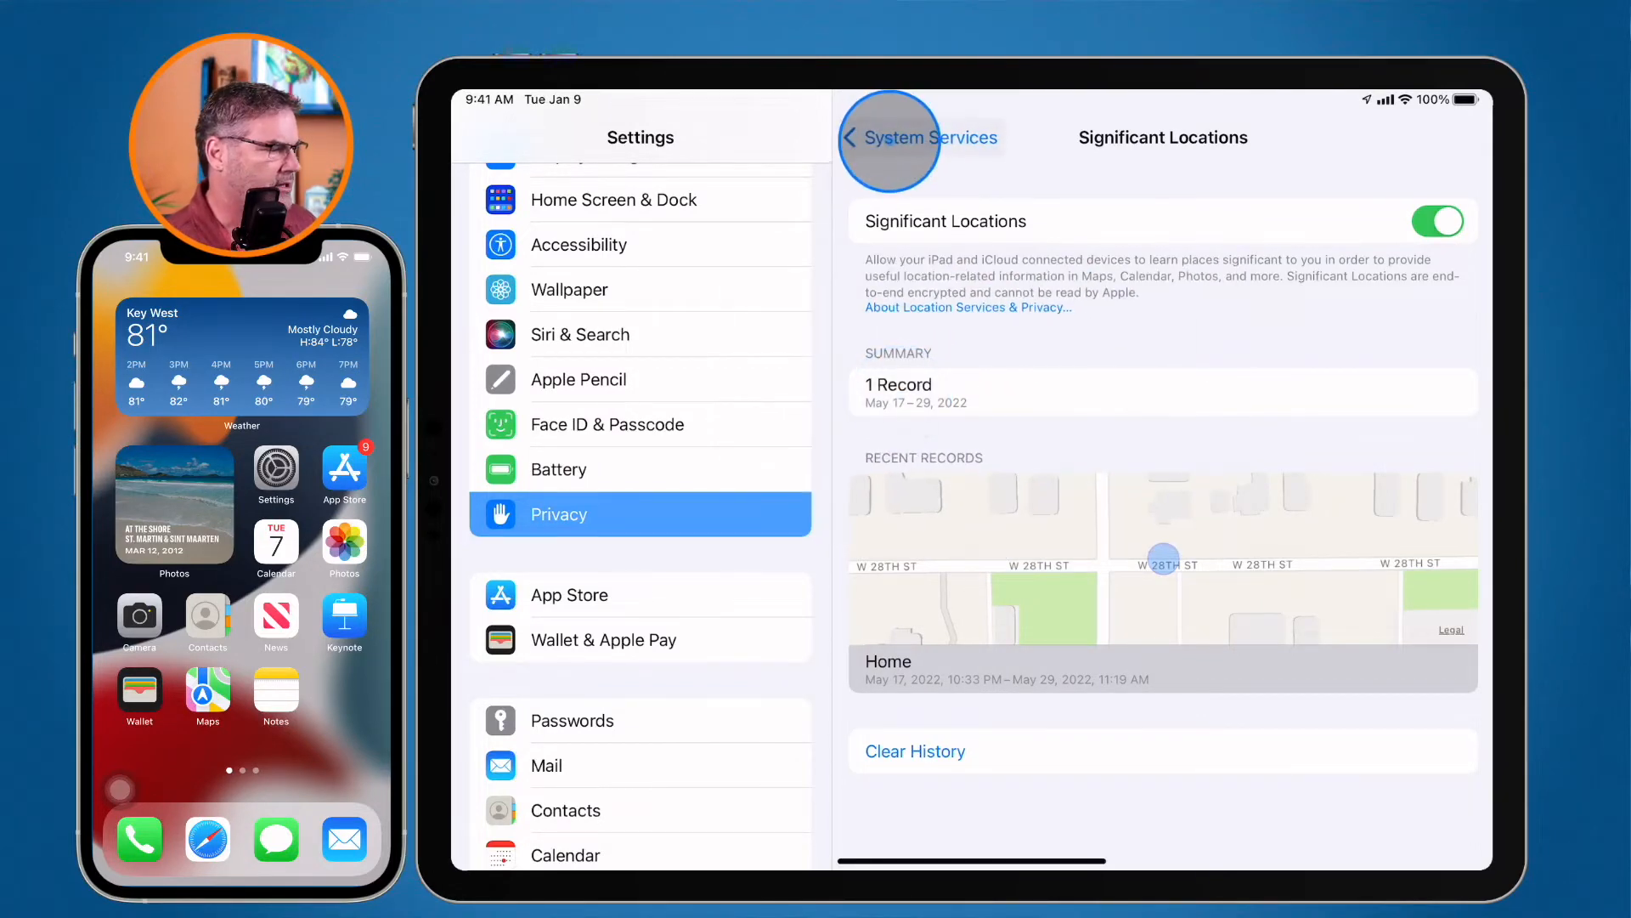
click(866, 138)
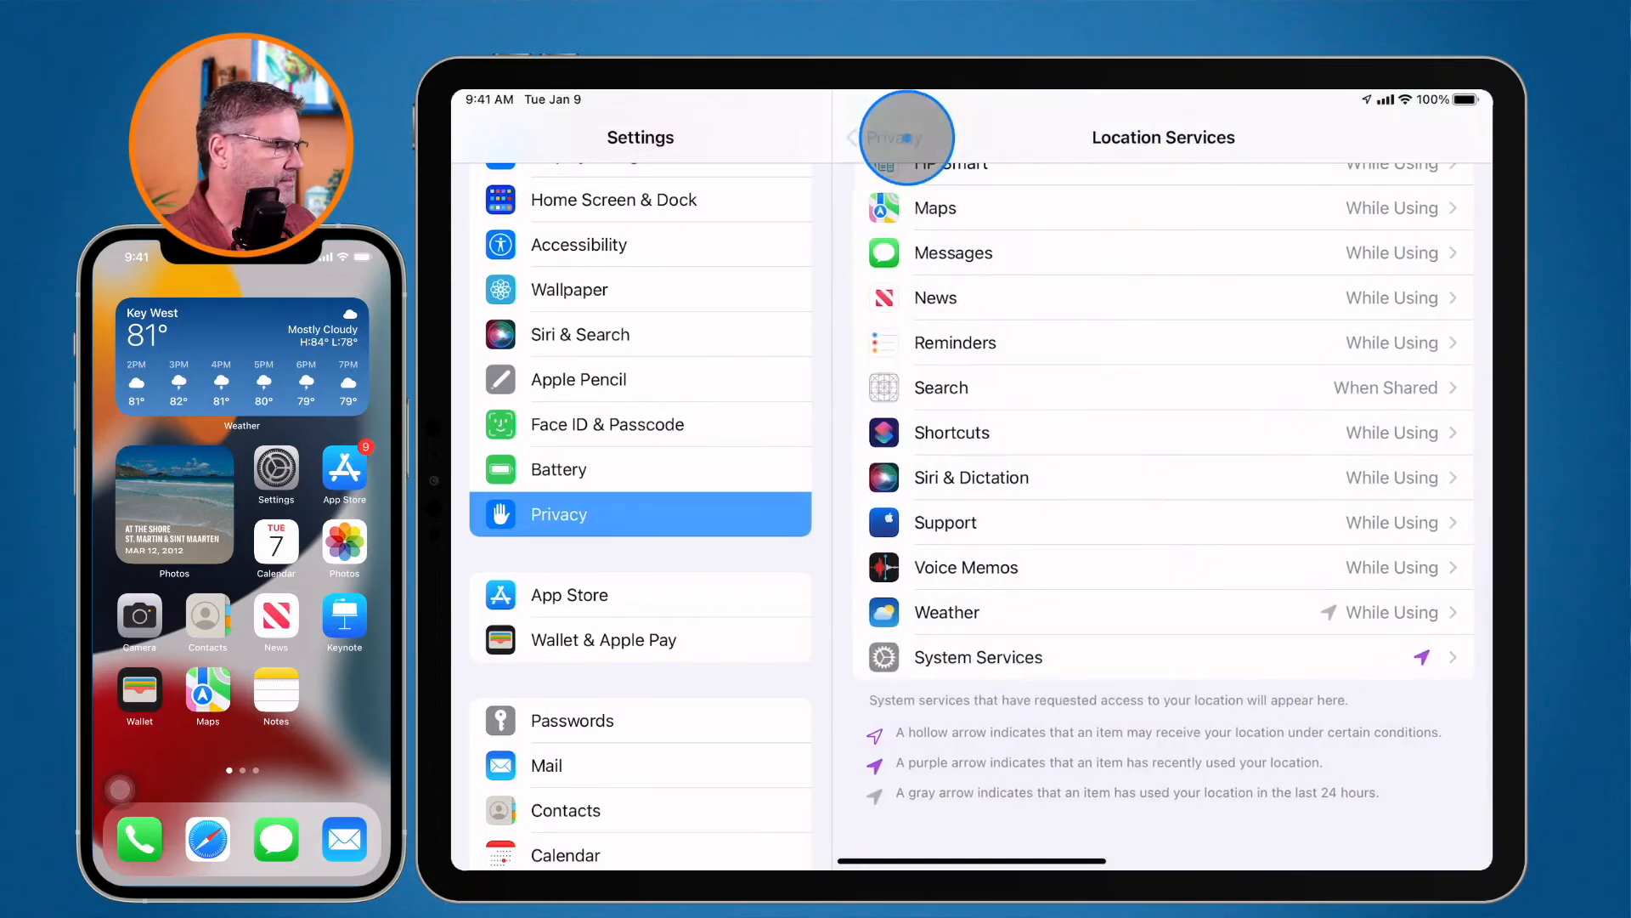
click(897, 136)
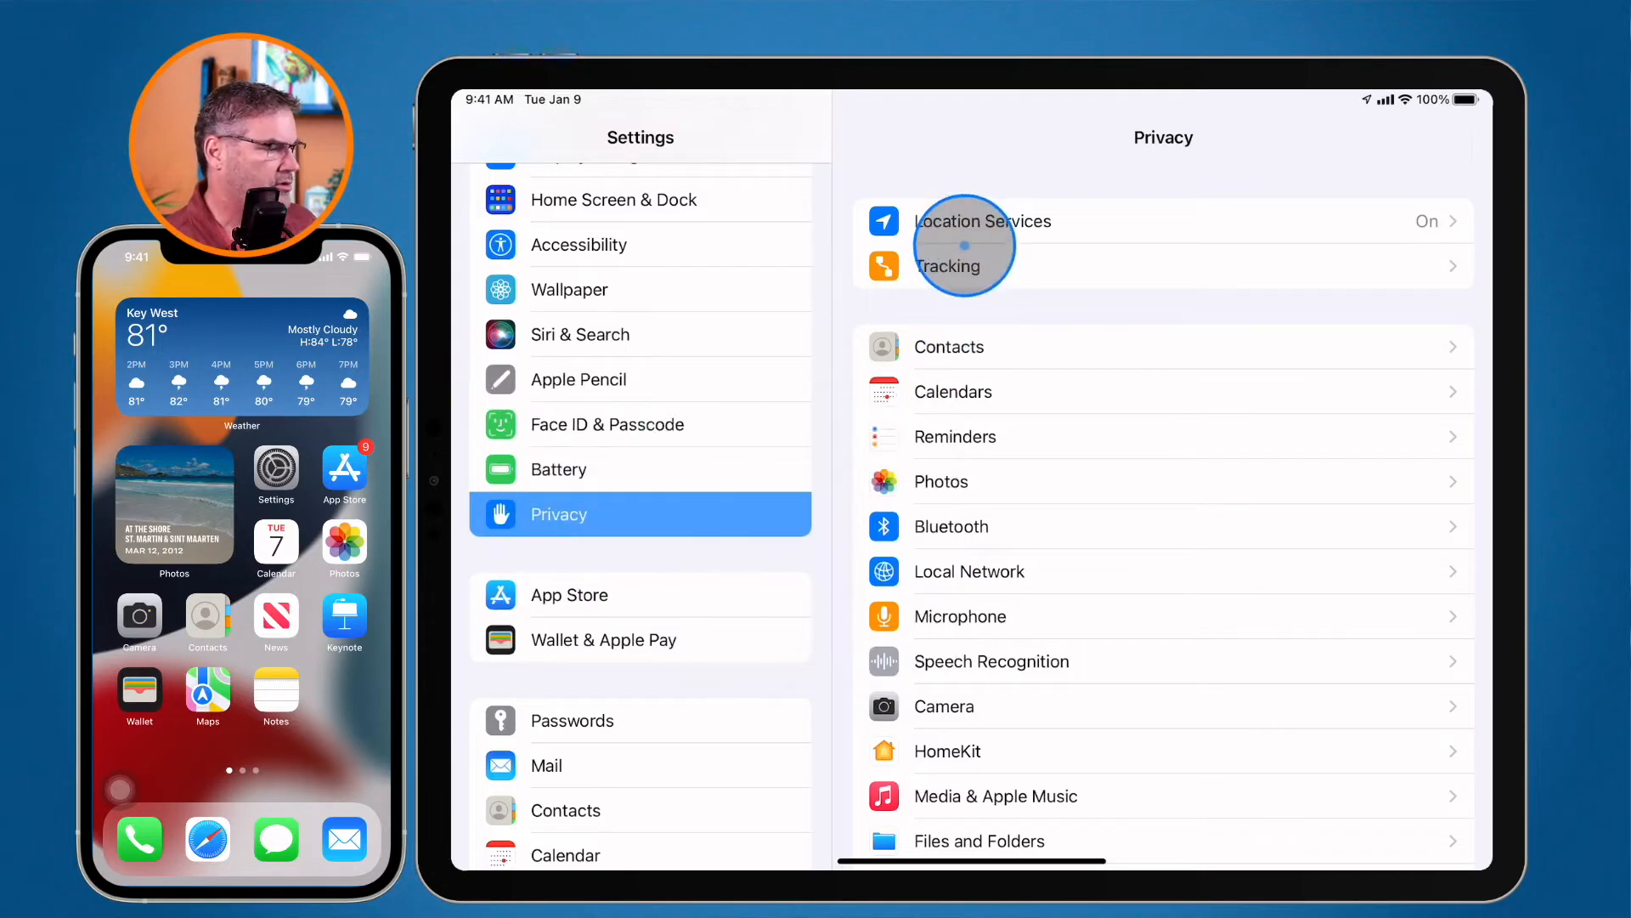
click(967, 221)
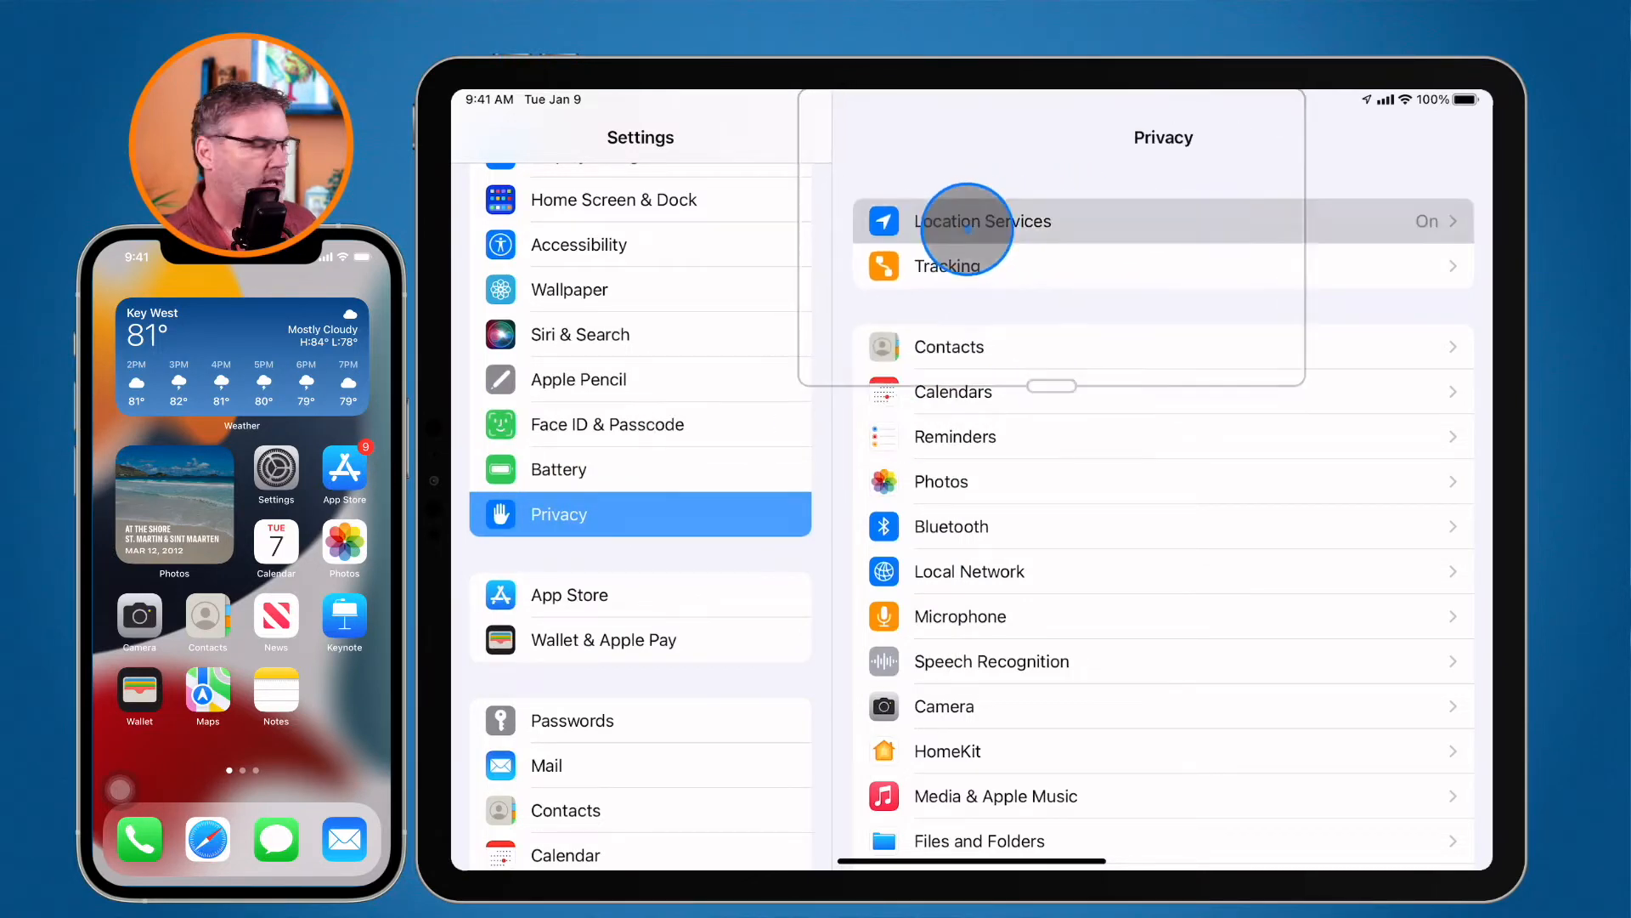
click(968, 225)
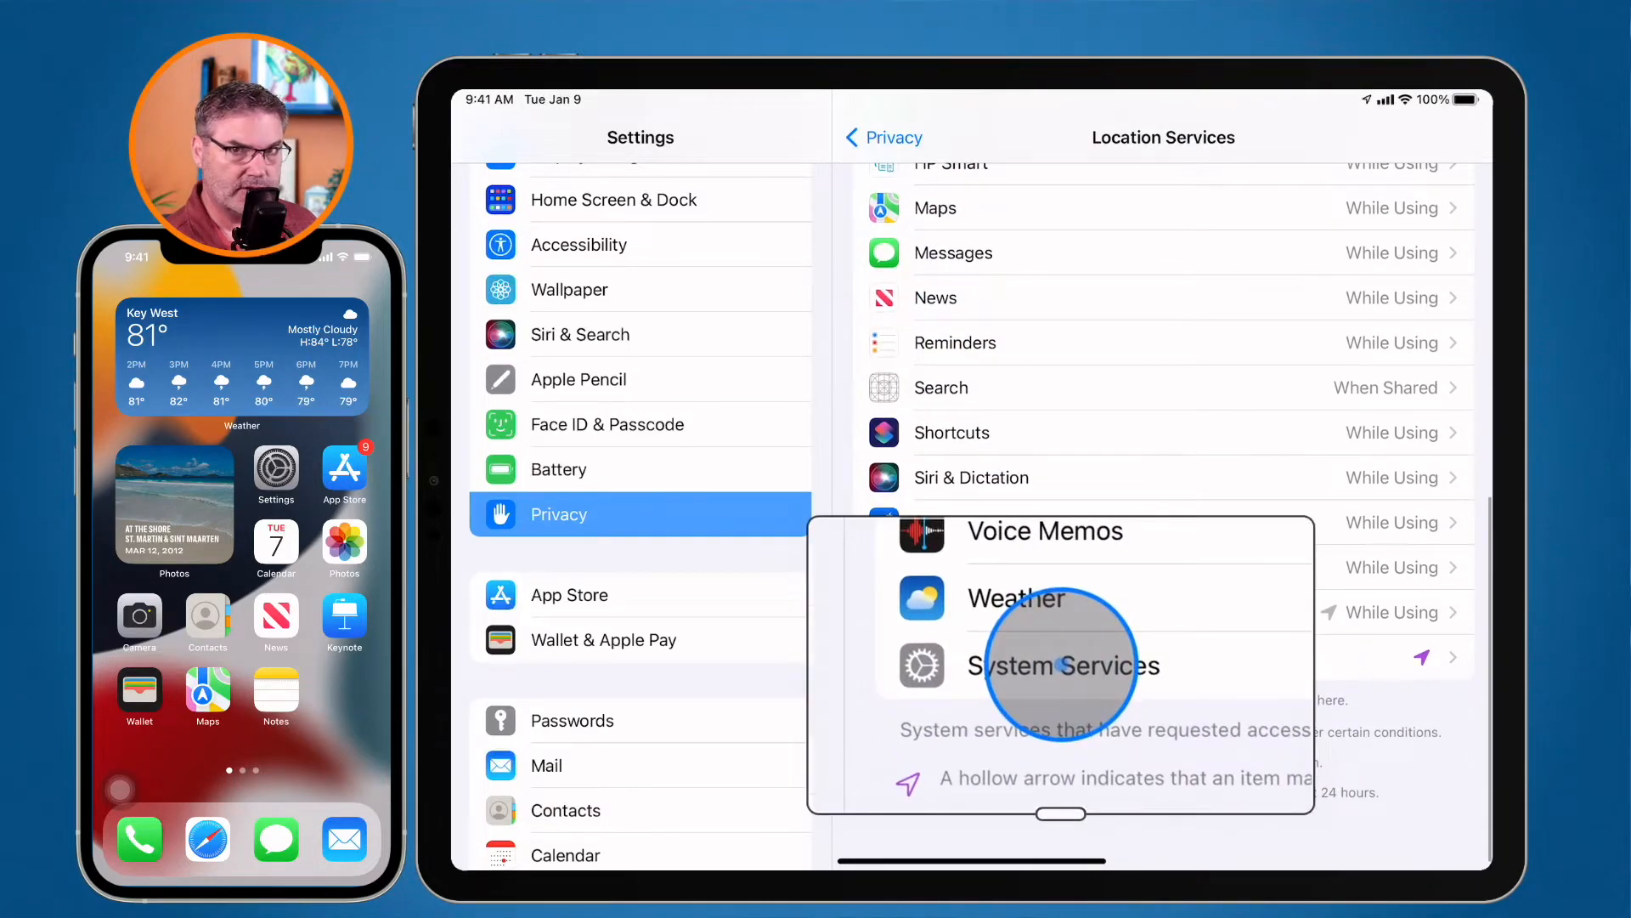
click(1062, 665)
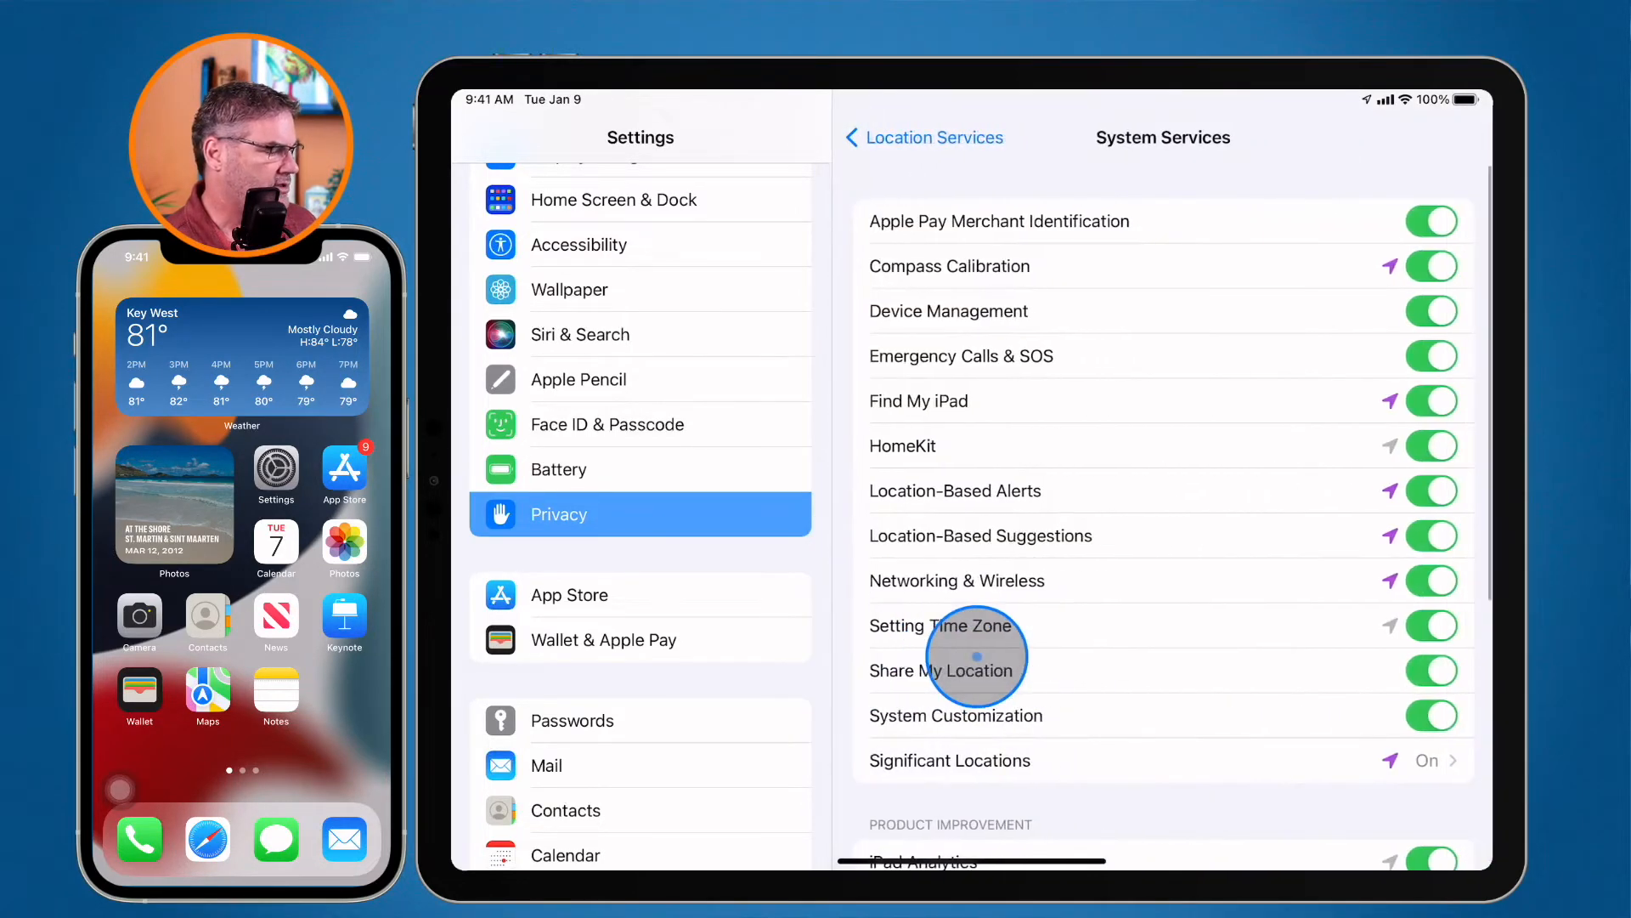
scroll(down, 3)
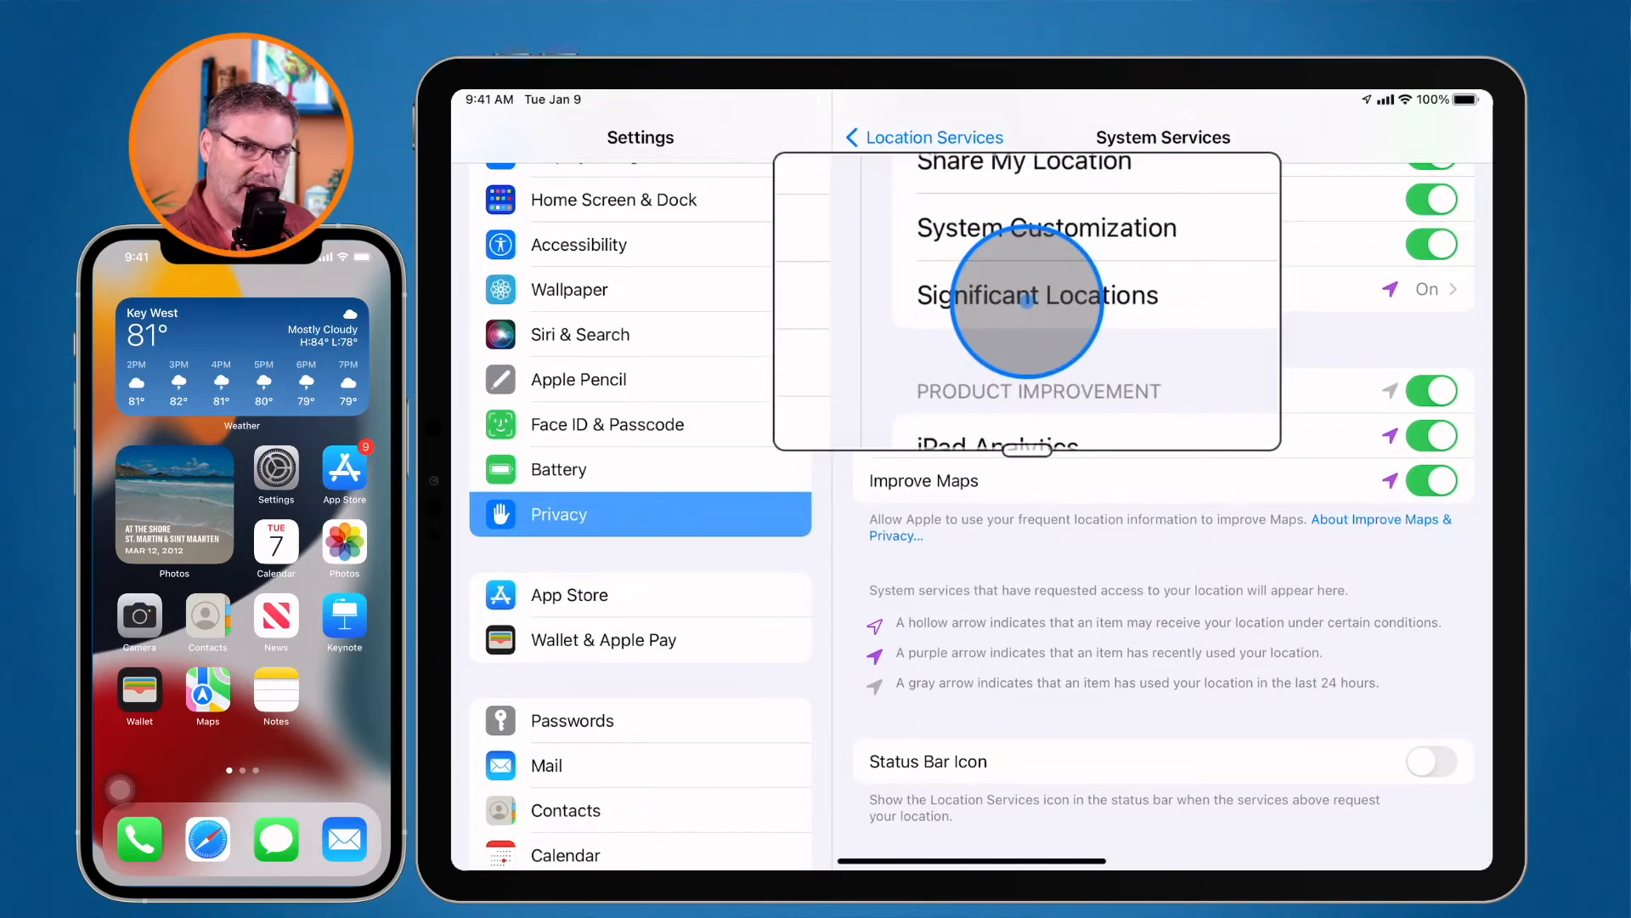
click(1038, 295)
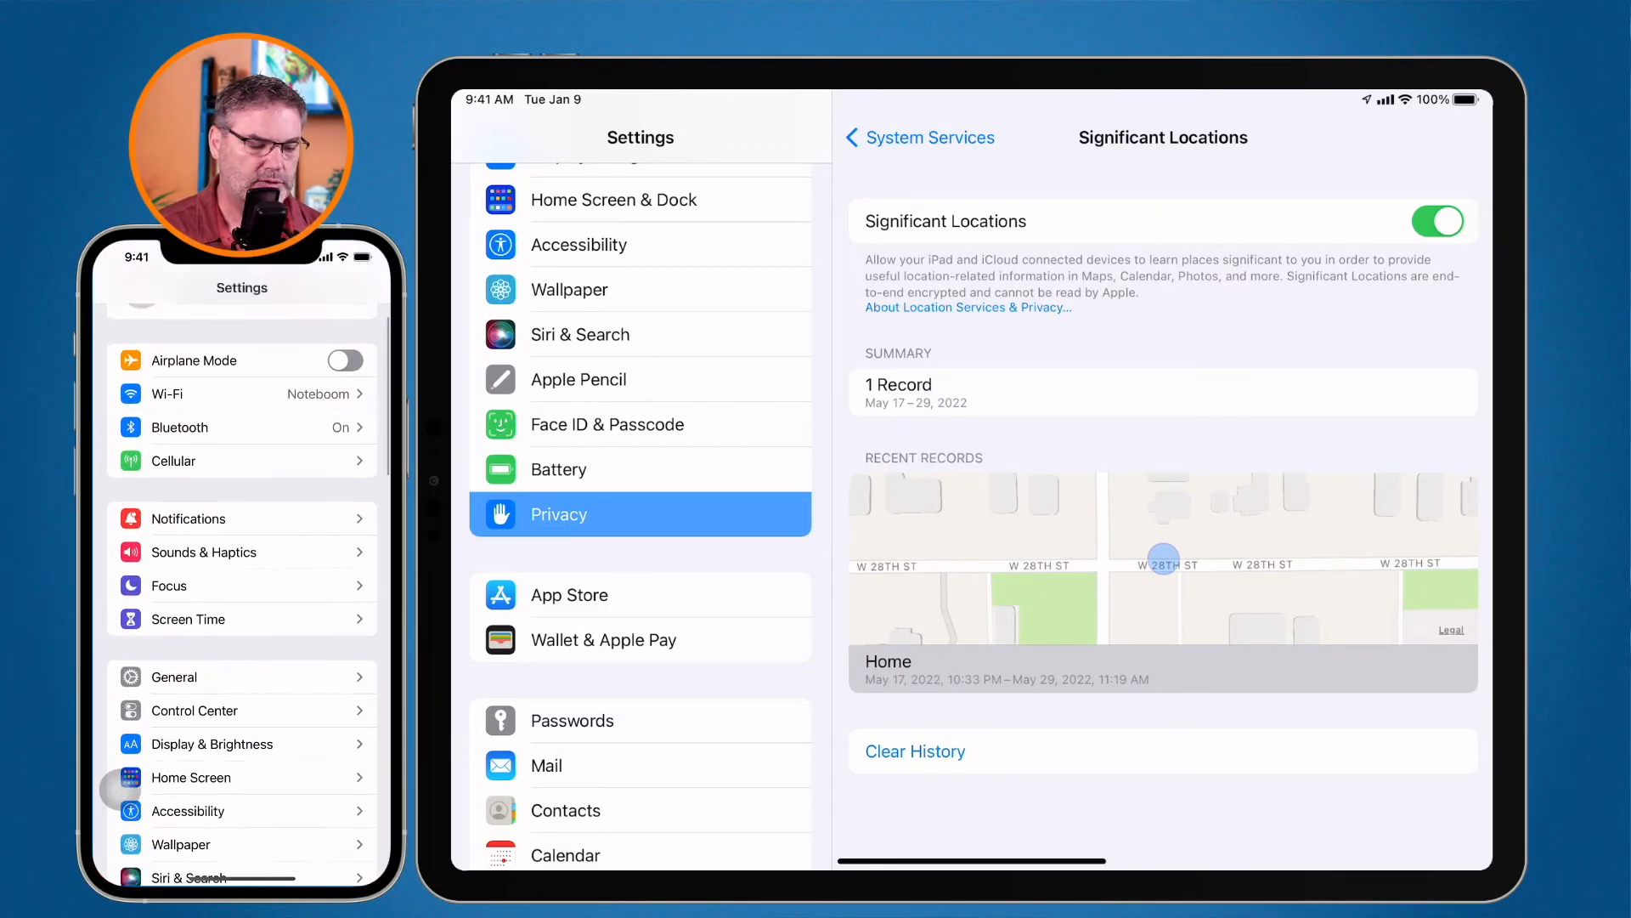
Step: On the iPhone, go through Privacy, Location Services and System Services to Significant Locations
scroll(down, 3)
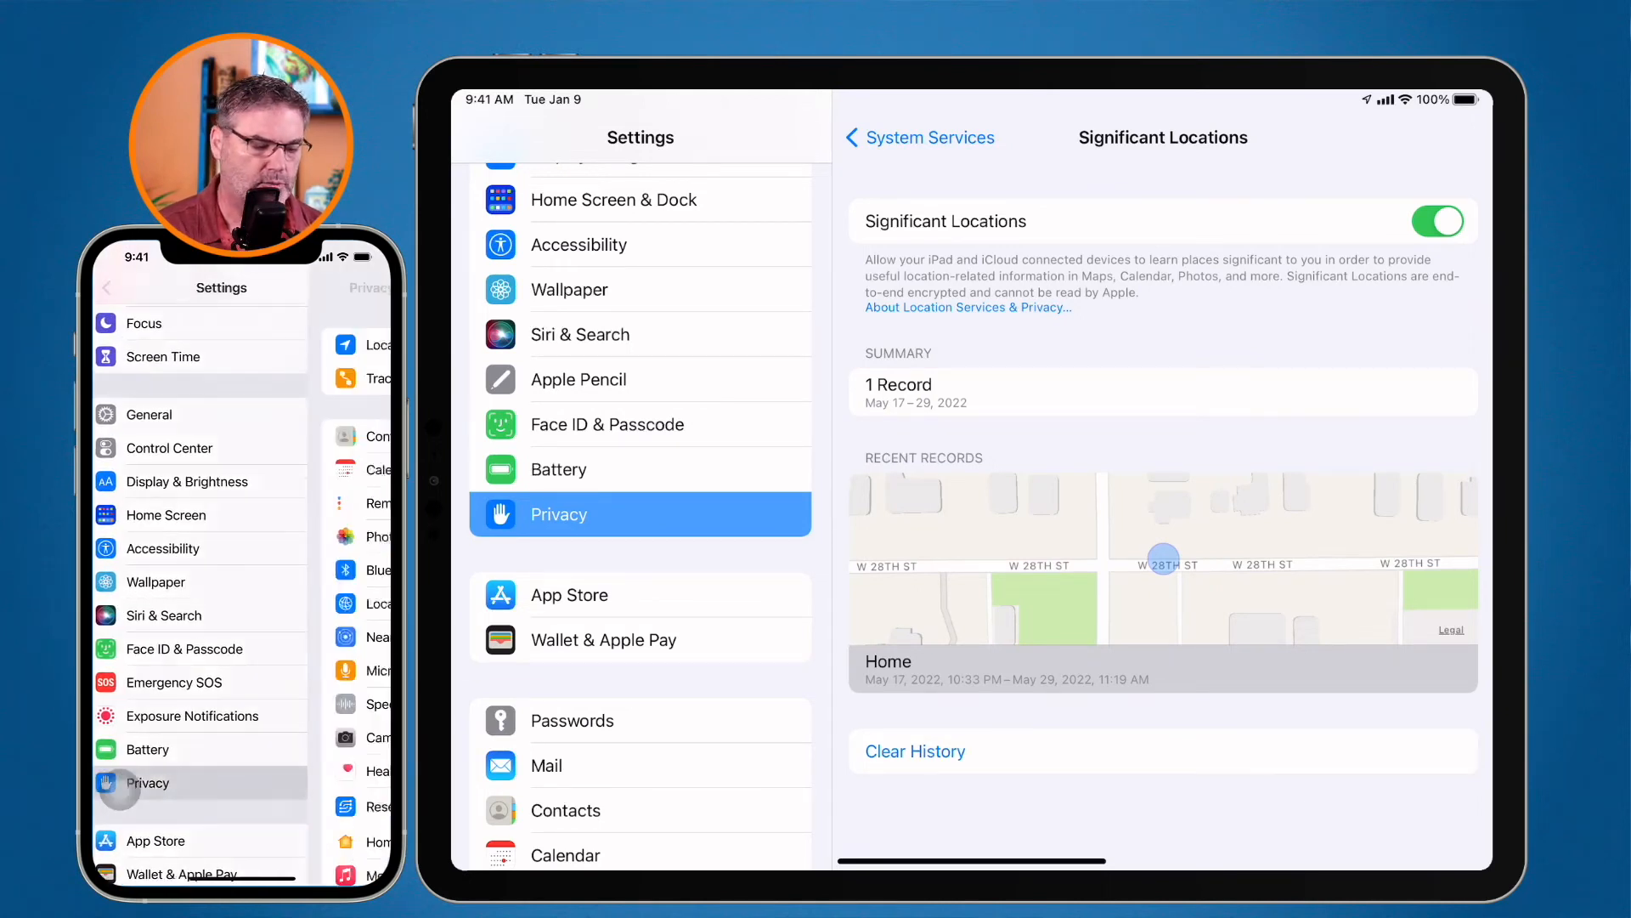
click(147, 783)
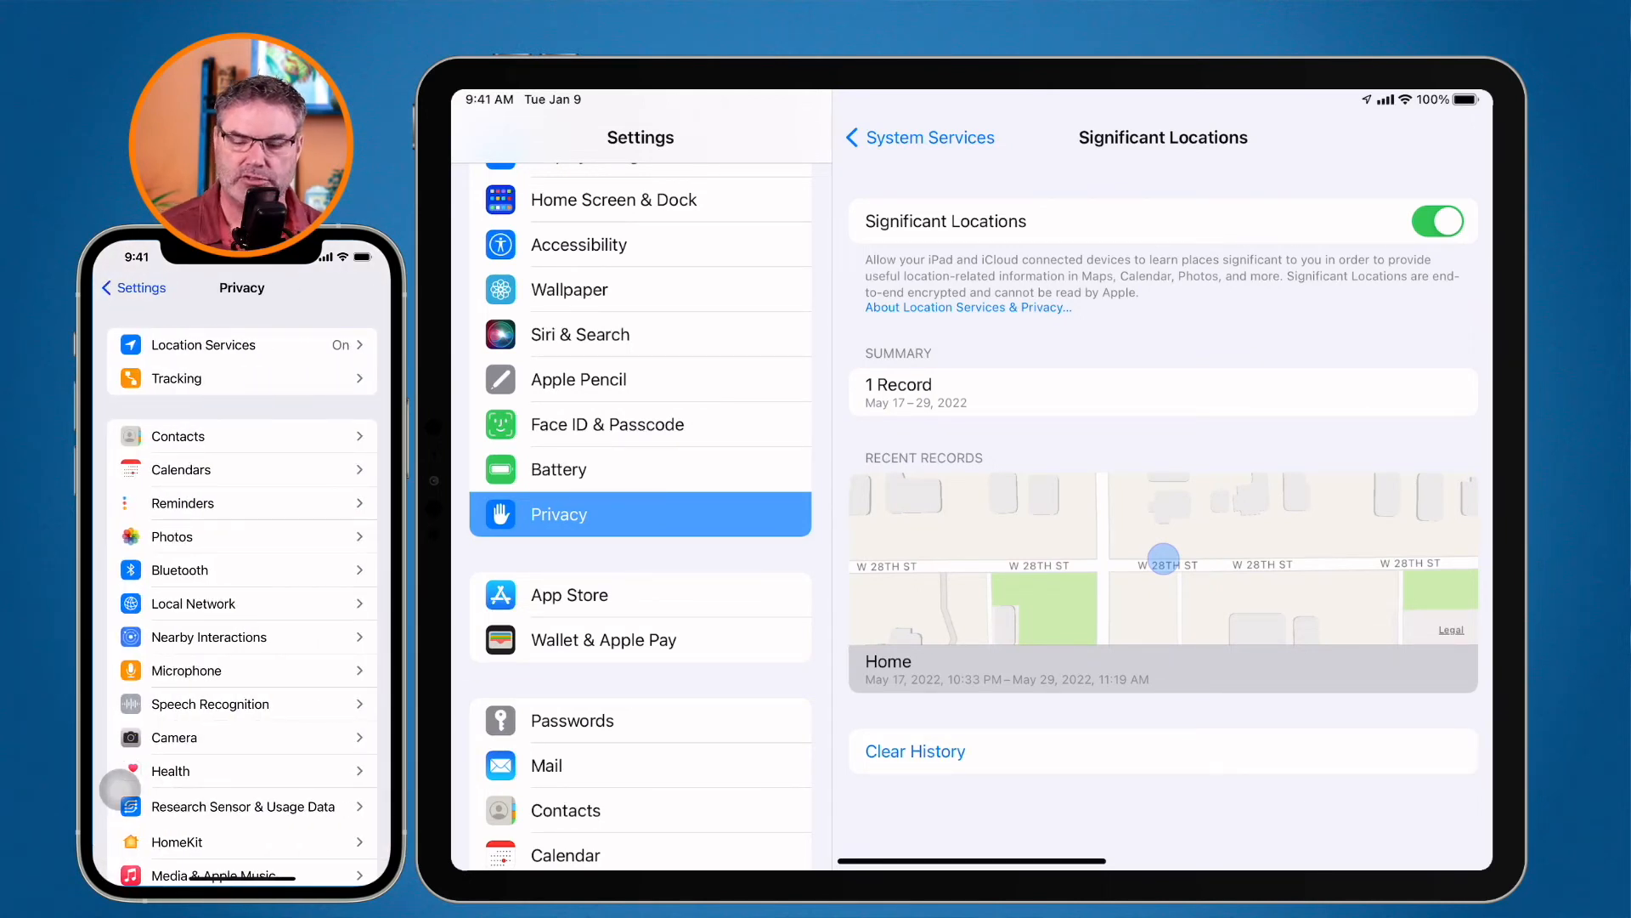
click(204, 345)
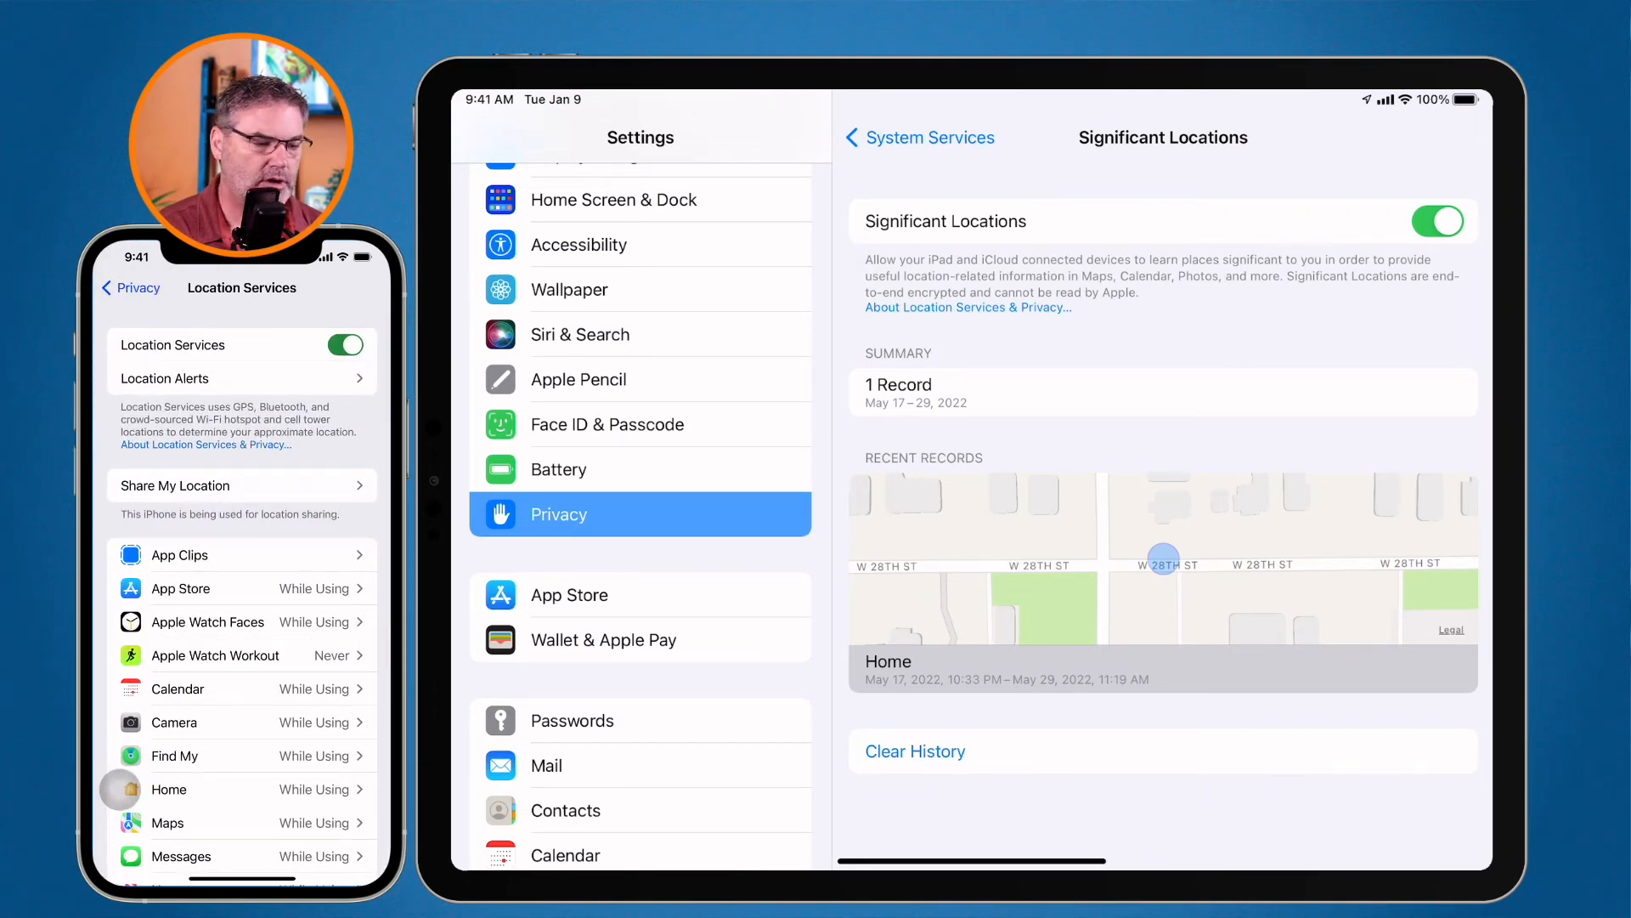
scroll(down, 3)
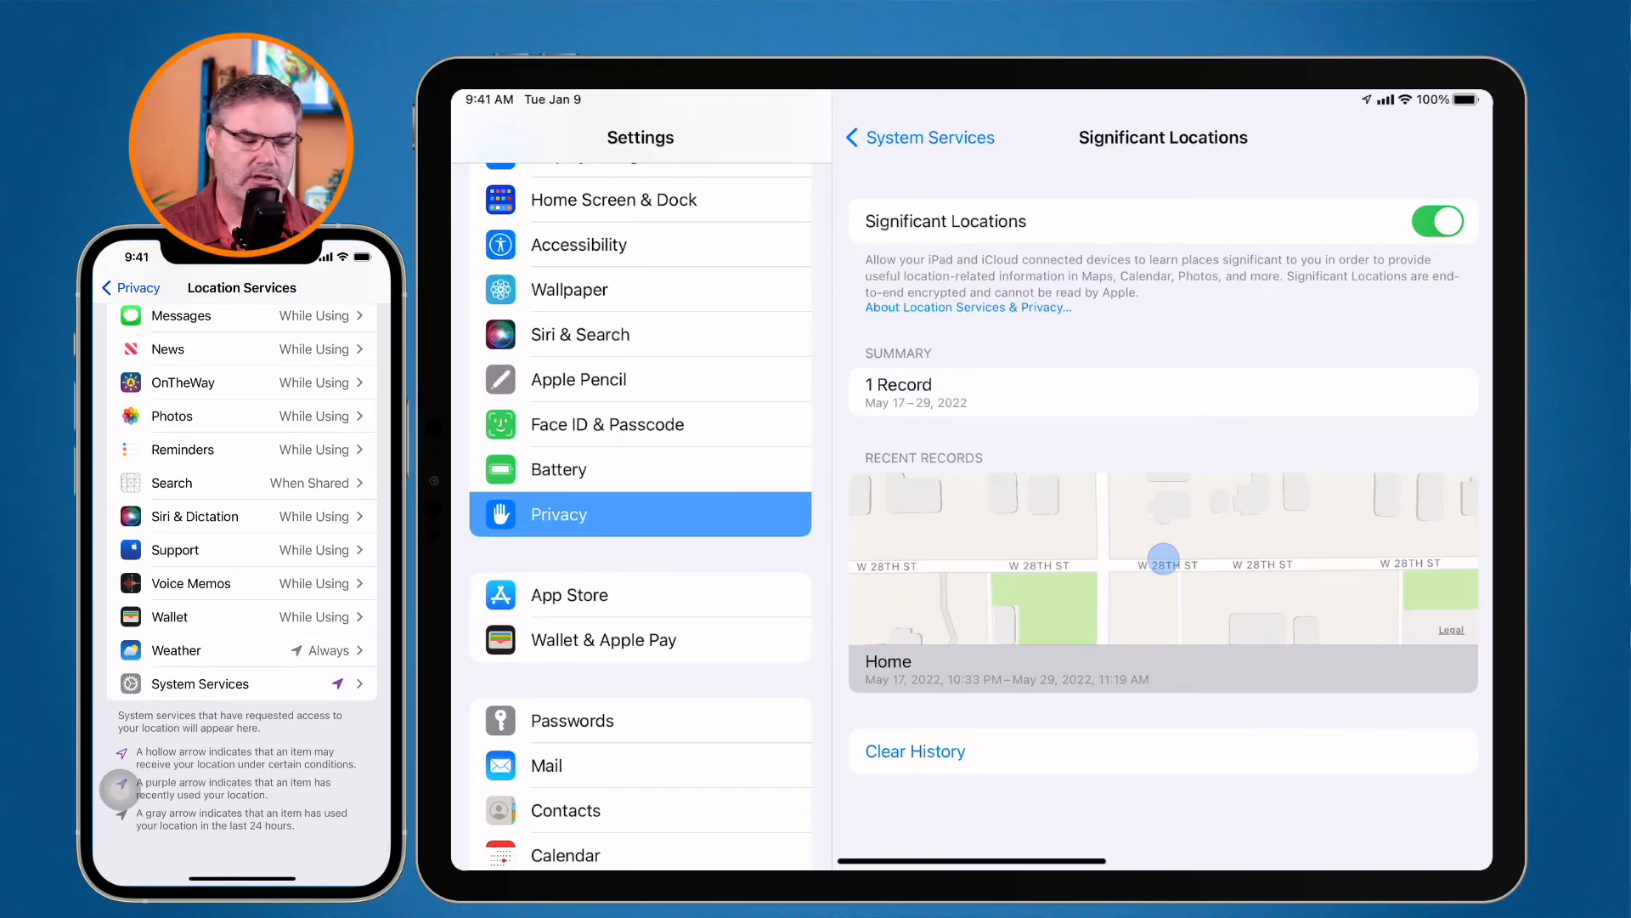
click(200, 684)
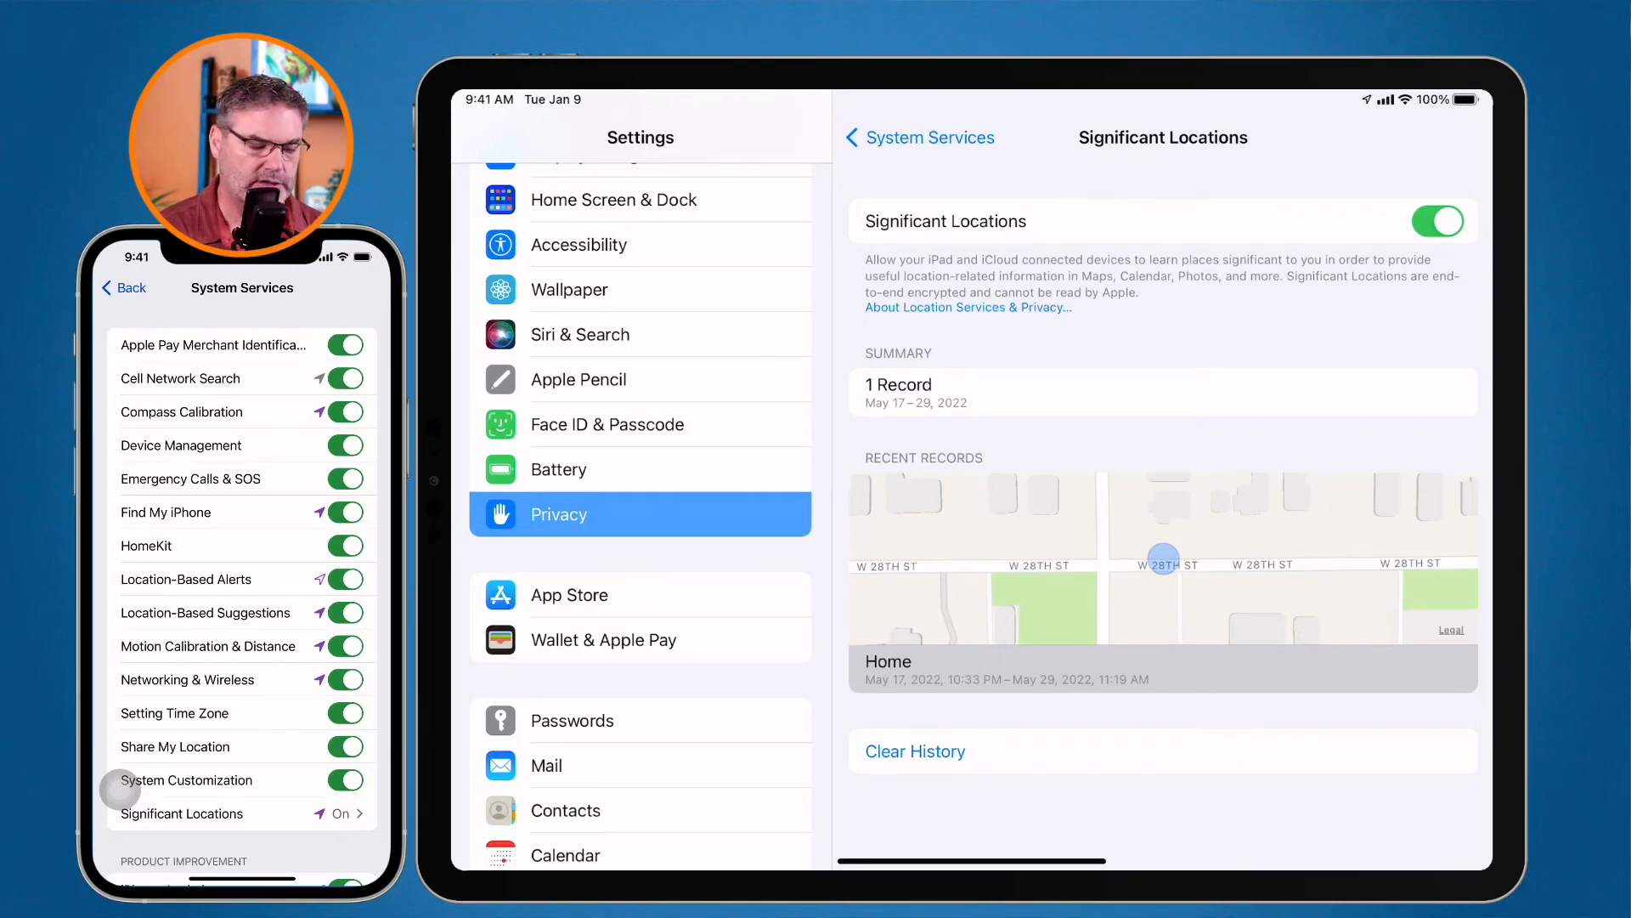
click(182, 813)
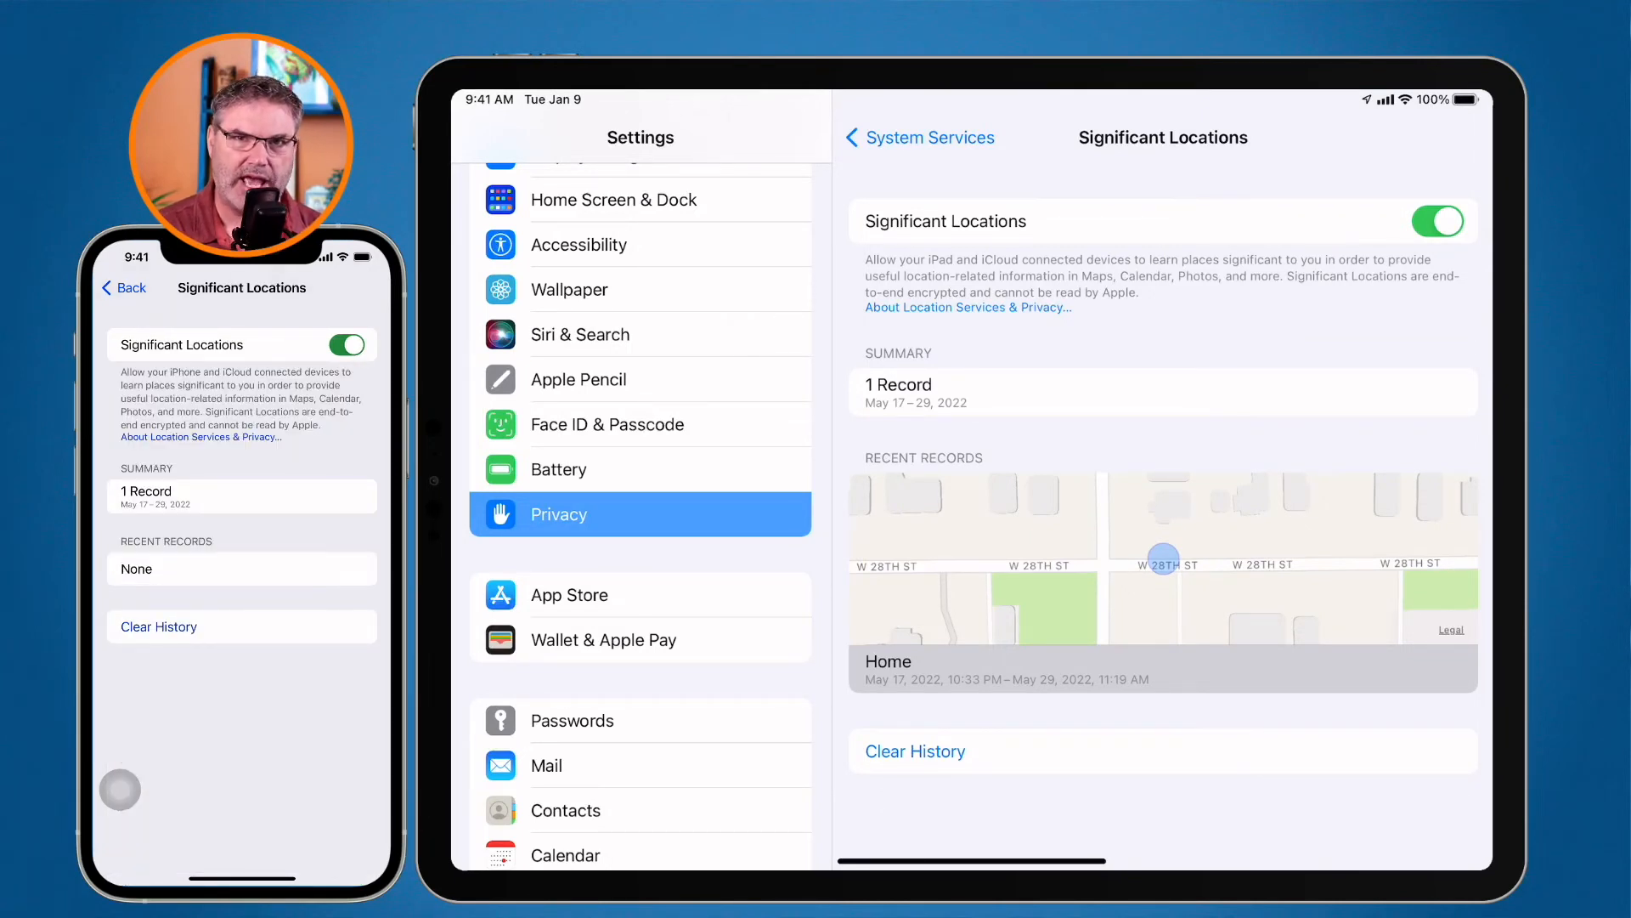